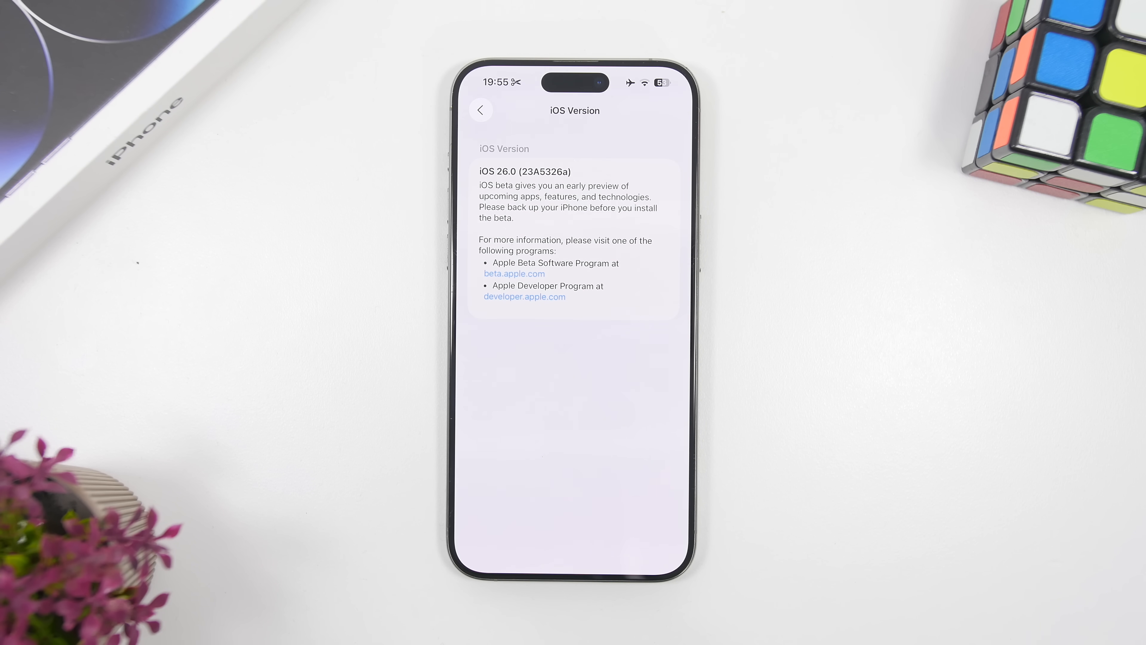
Step: Leave the iOS Version details page and return toward the main Settings list
left_click(480, 110)
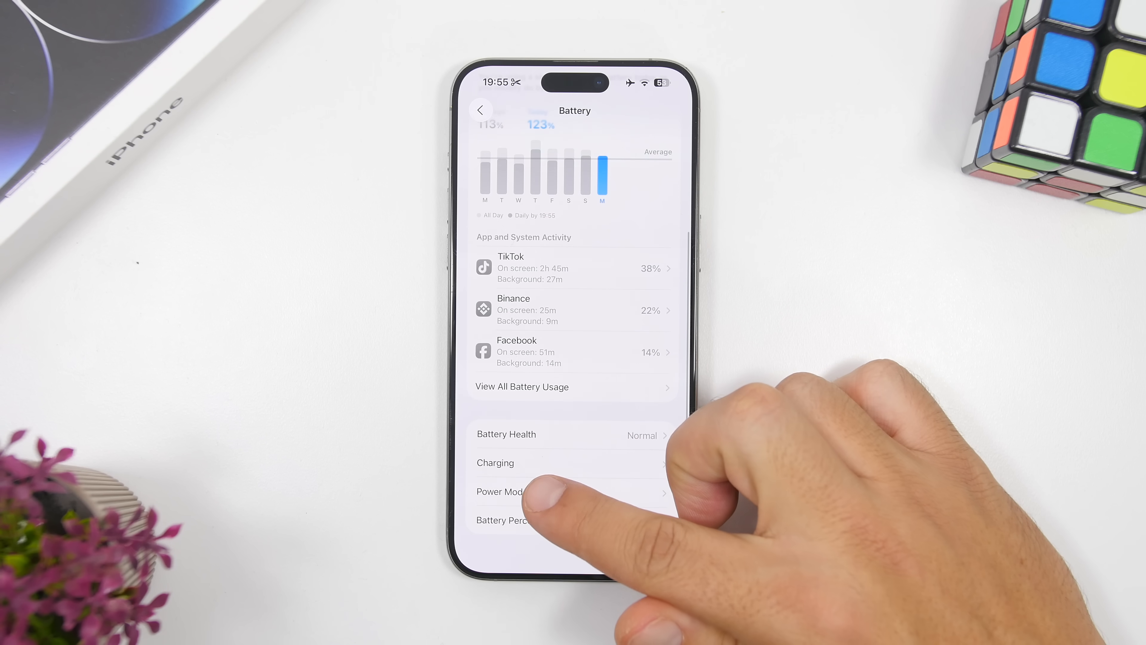
Step: View the Power Mode options: Adaptive Power, Adaptive Power Notifications and Low Power Mode
left_click(500, 491)
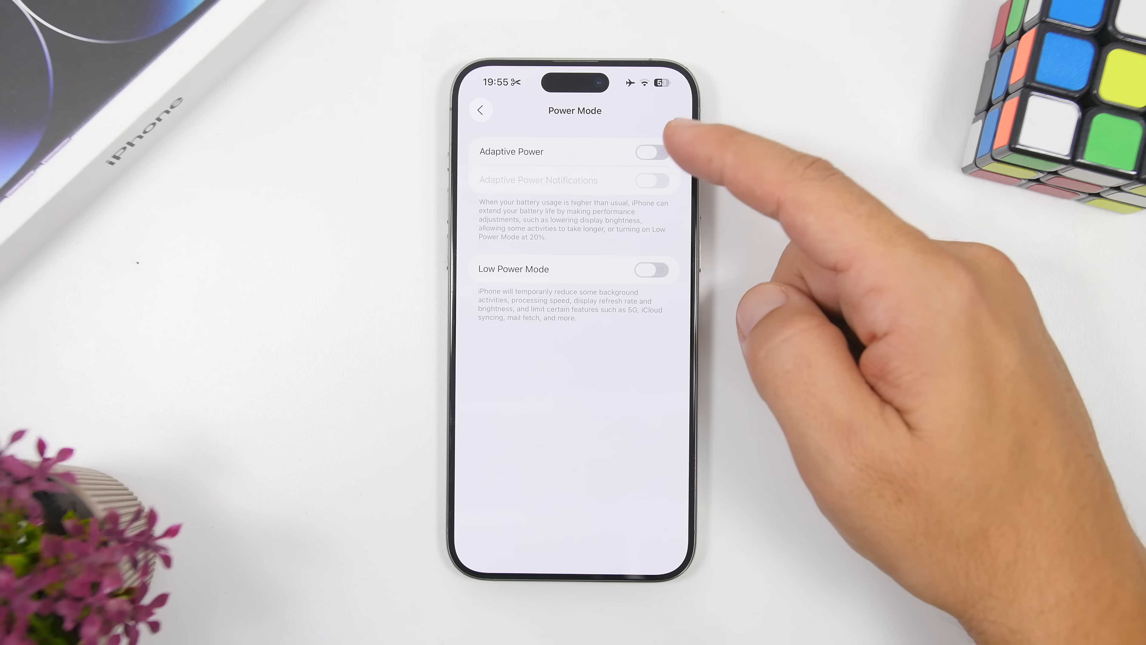
left_click(649, 151)
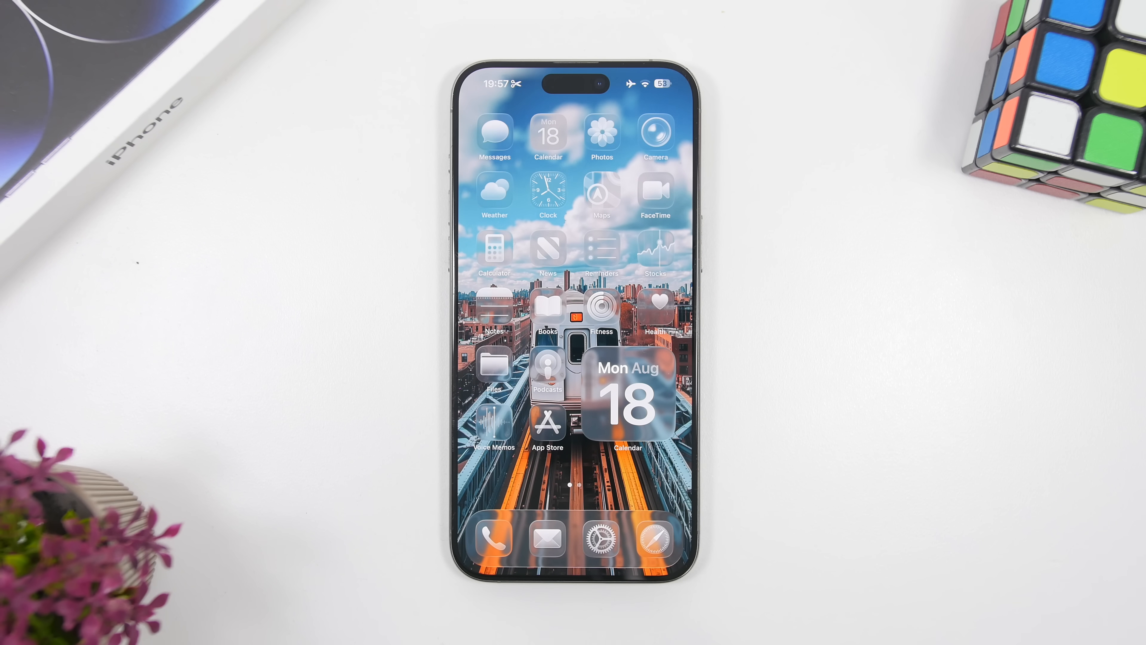
Step: Launch Calendar from the Home Screen and browse the August 2025 month grid with the 18th marked
scroll("left", 3)
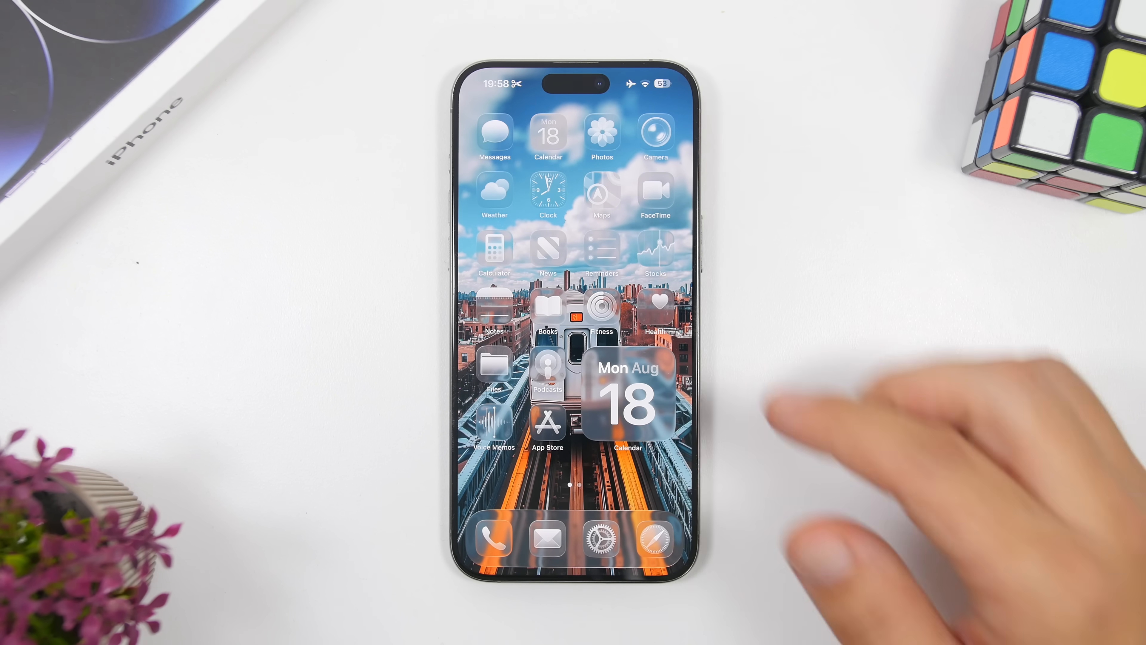
left_click(627, 406)
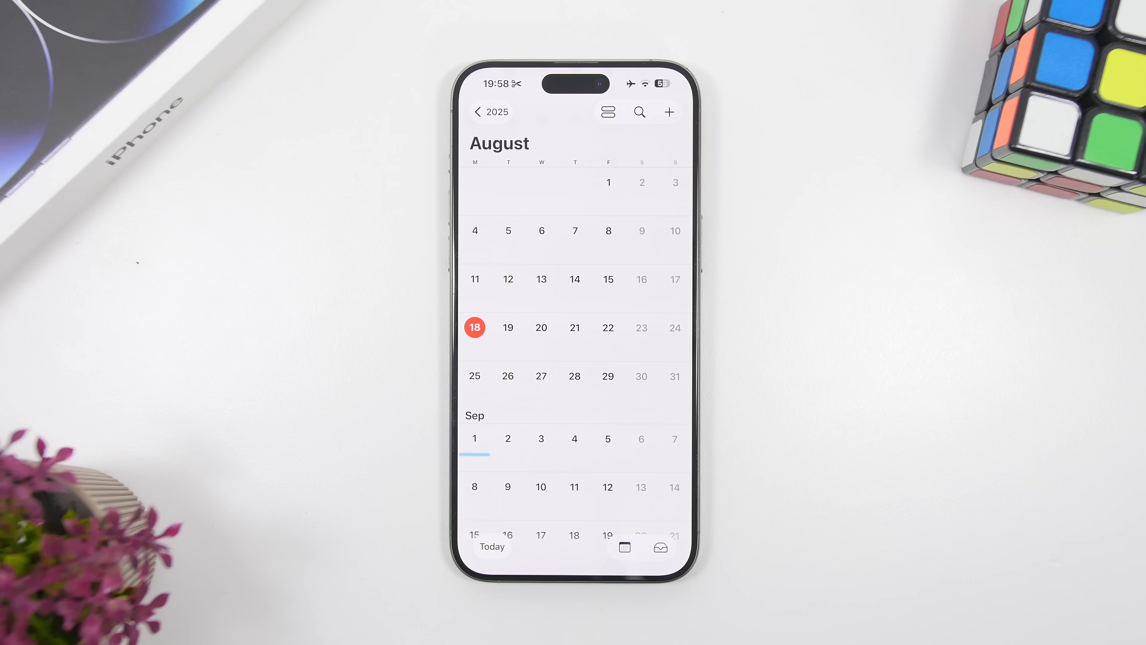
scroll("down", 3)
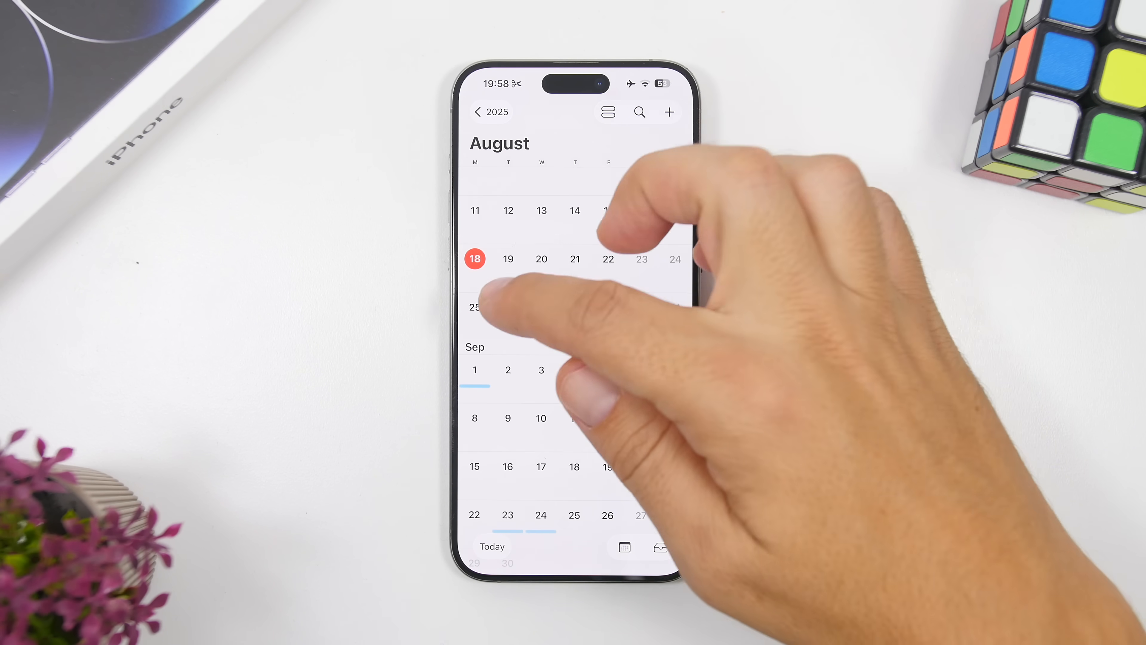